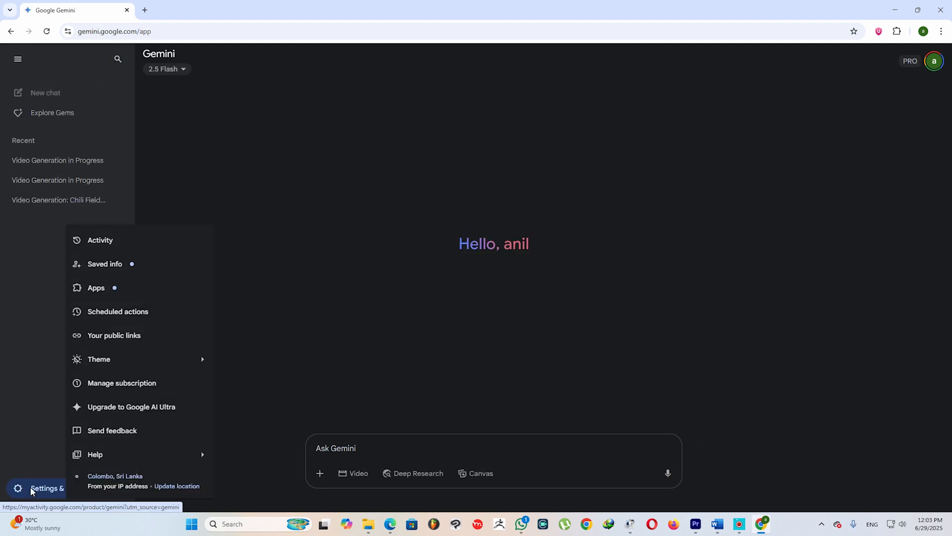
Go to Manage subscription from Gemini's Settings & help, reaching the Google One settings.
click(121, 383)
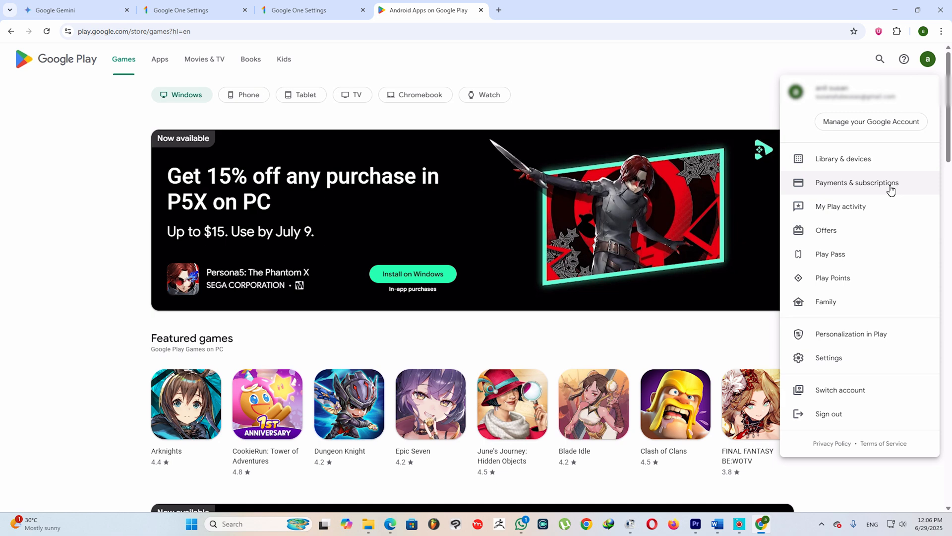
Go to Payments & subscriptions in Google Play toward the Google One cancel confirmation.
click(857, 182)
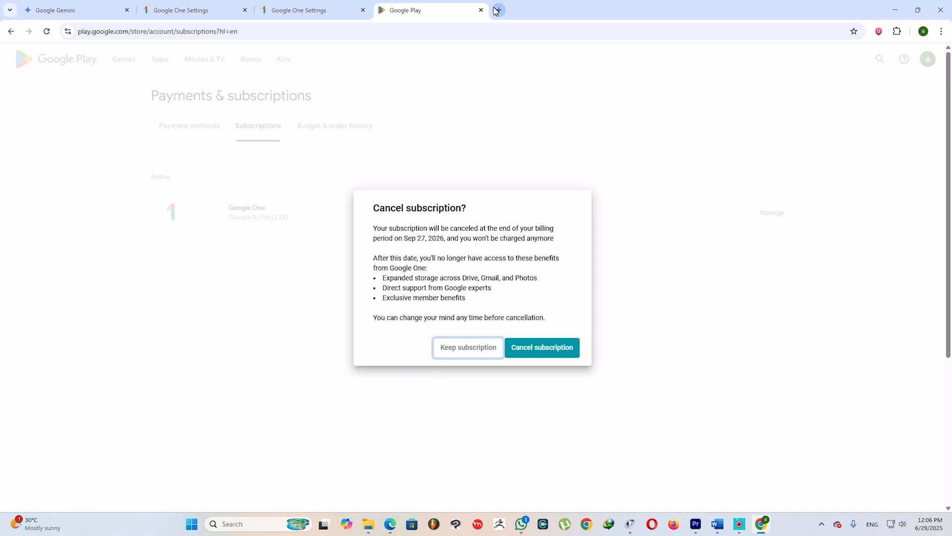